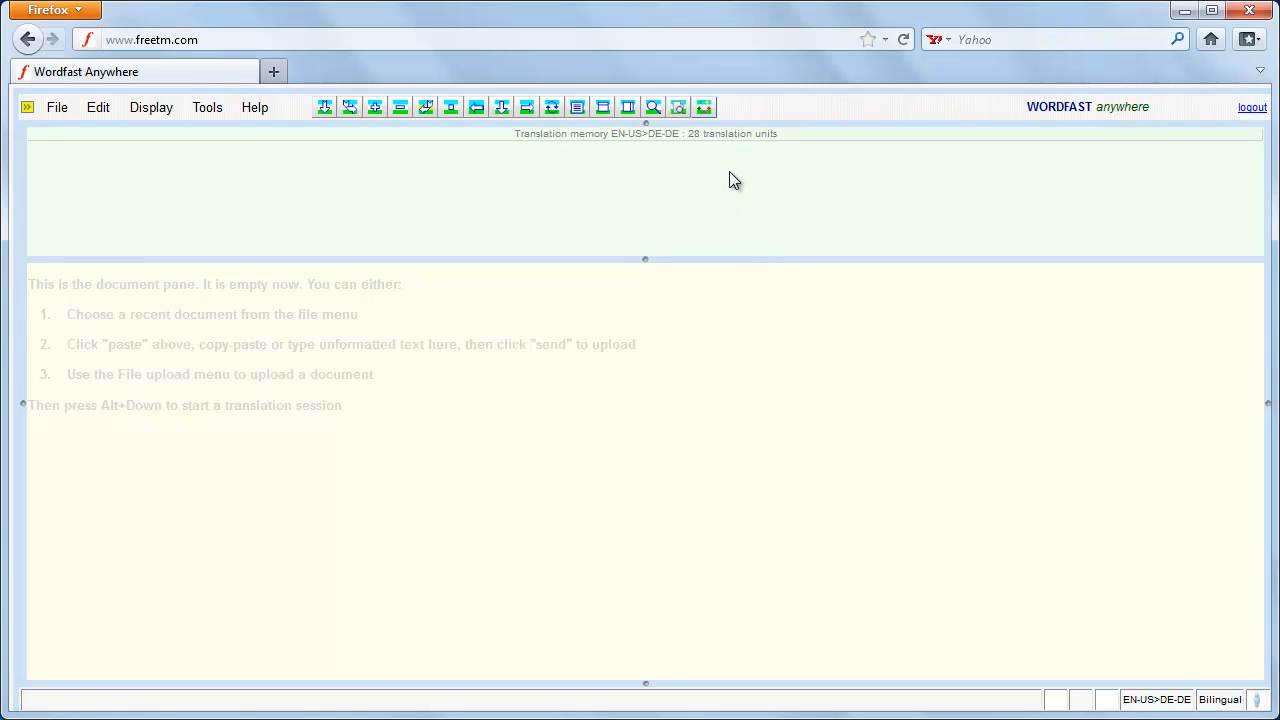
pyautogui.moveTo(704, 107)
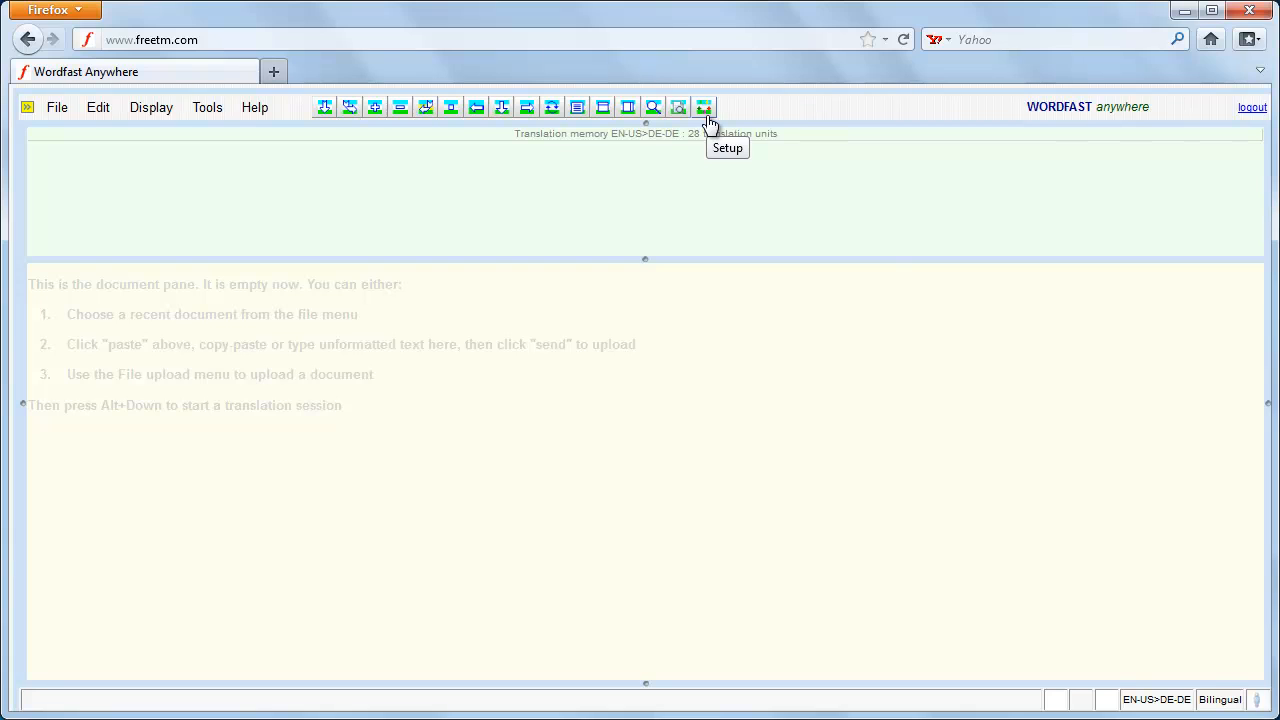
# Step: In Setup's General tab, choose 'Use a specific TM server' instead of my own TMs
pyautogui.click(704, 107)
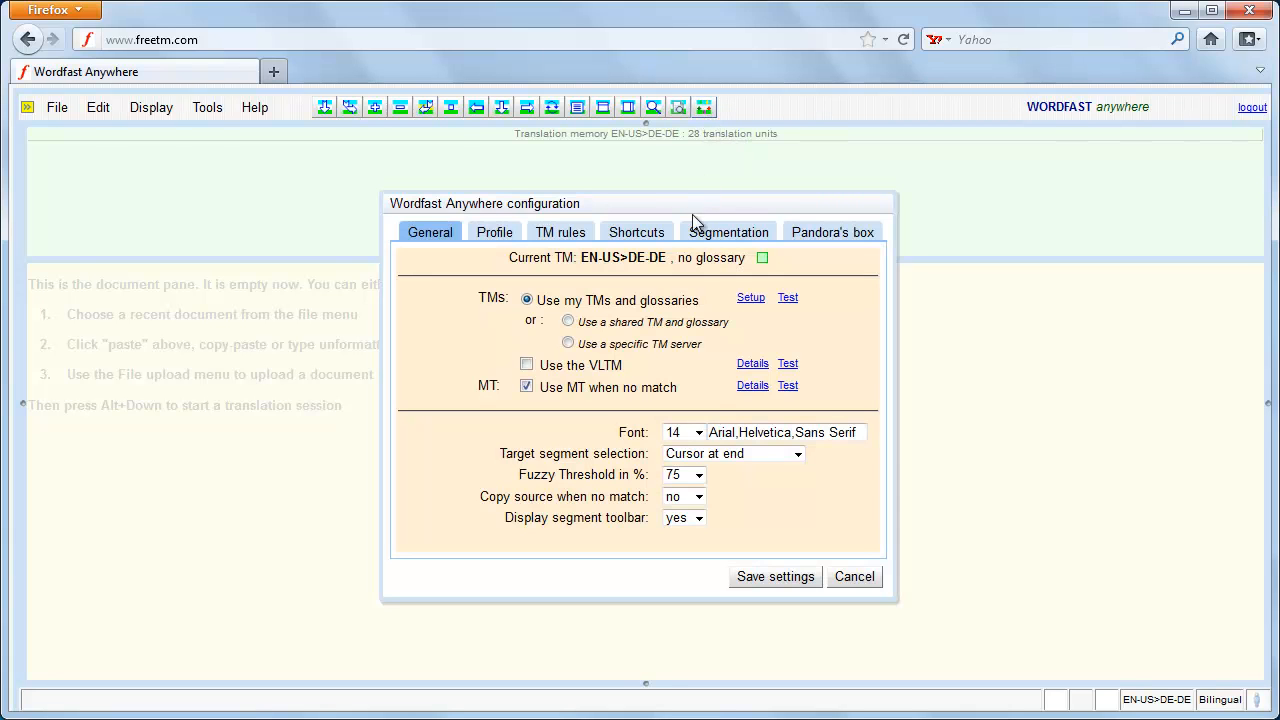
pyautogui.click(568, 343)
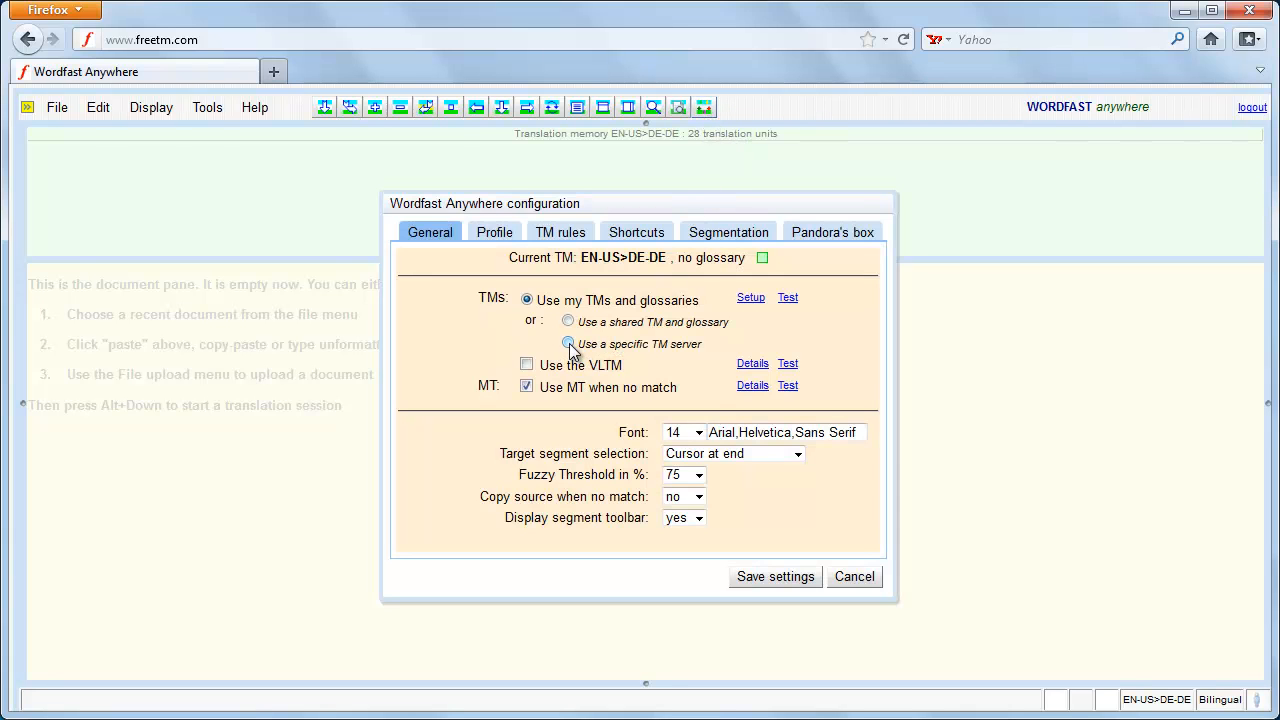
pyautogui.click(568, 344)
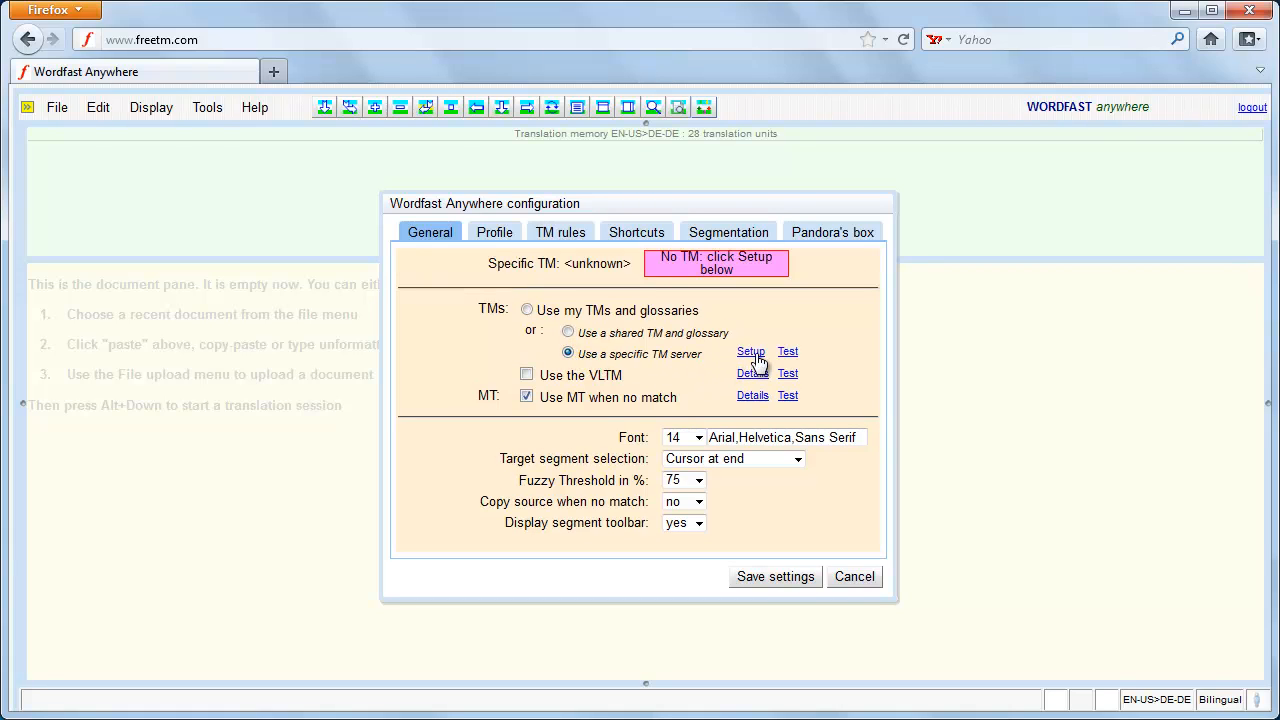
pyautogui.moveTo(751, 351)
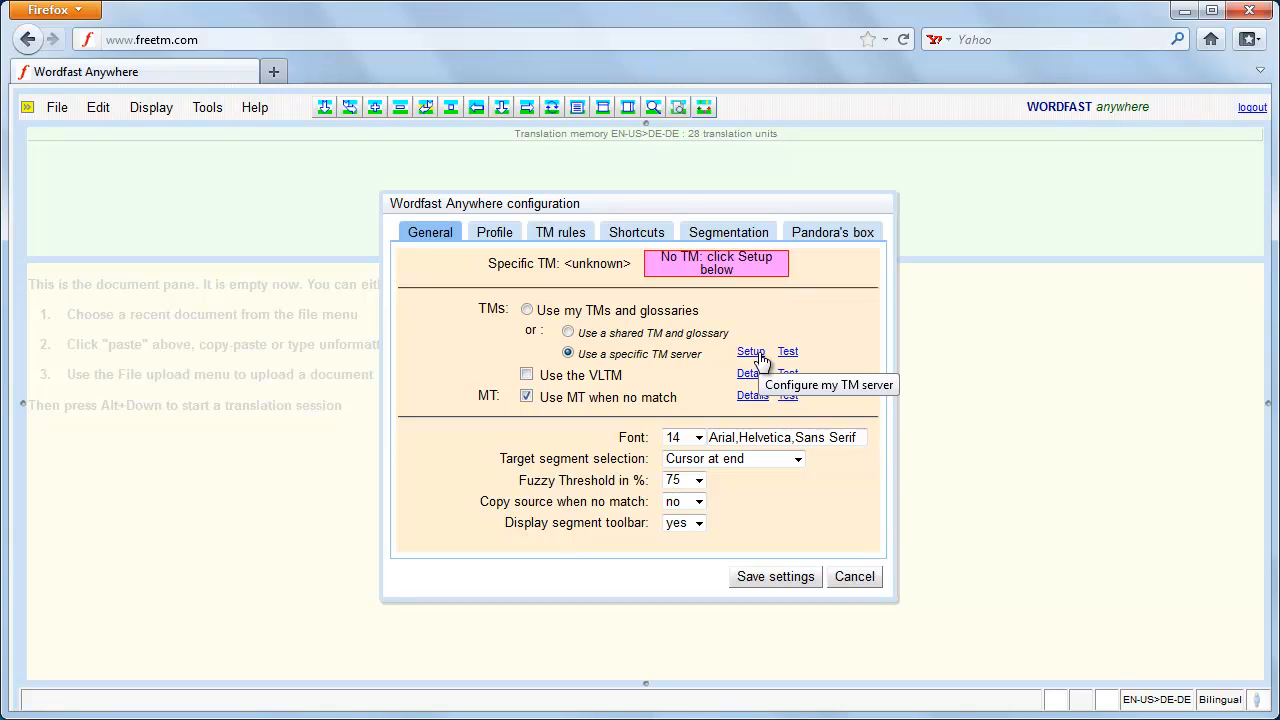
pyautogui.click(750, 351)
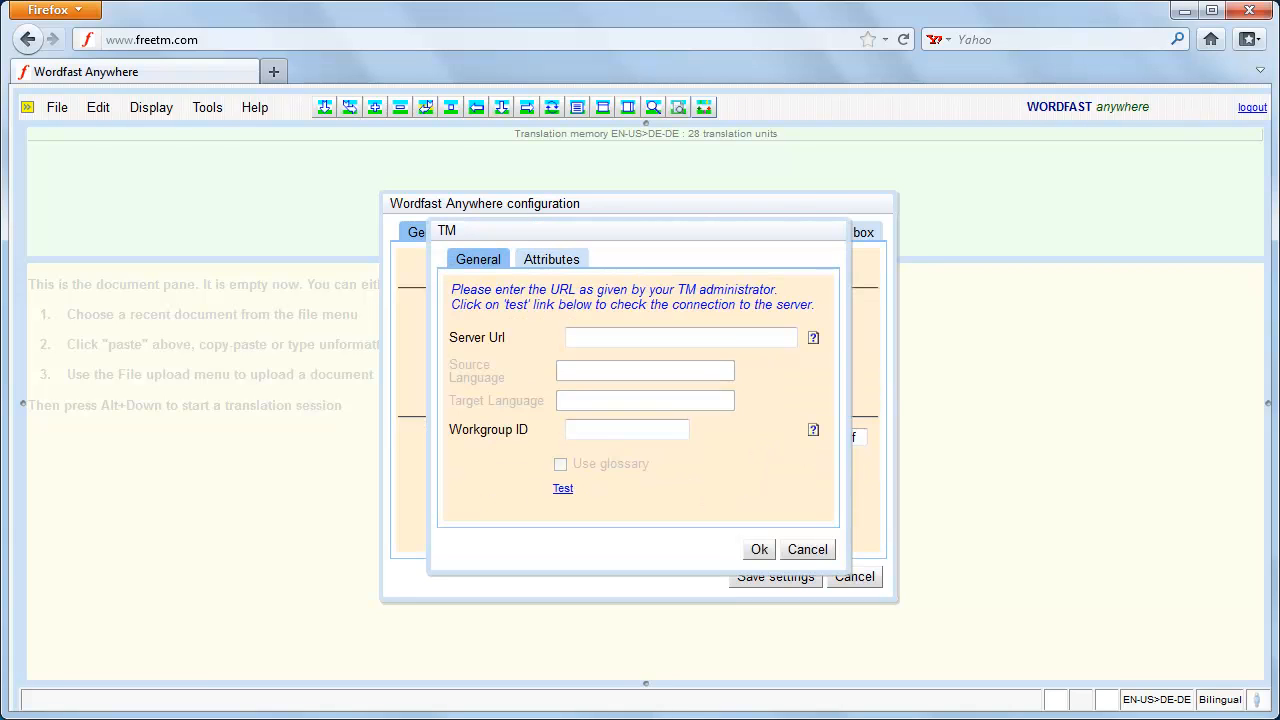
pyautogui.rightClick(680, 337)
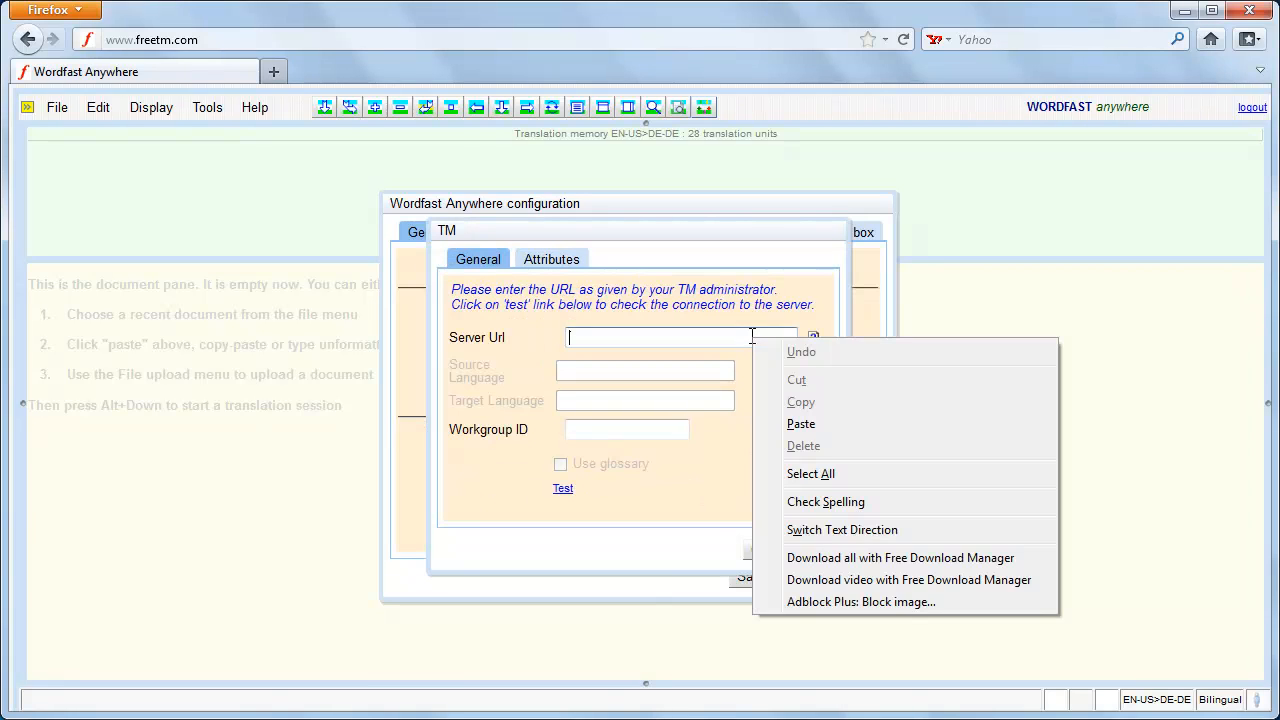
pyautogui.moveTo(815, 424)
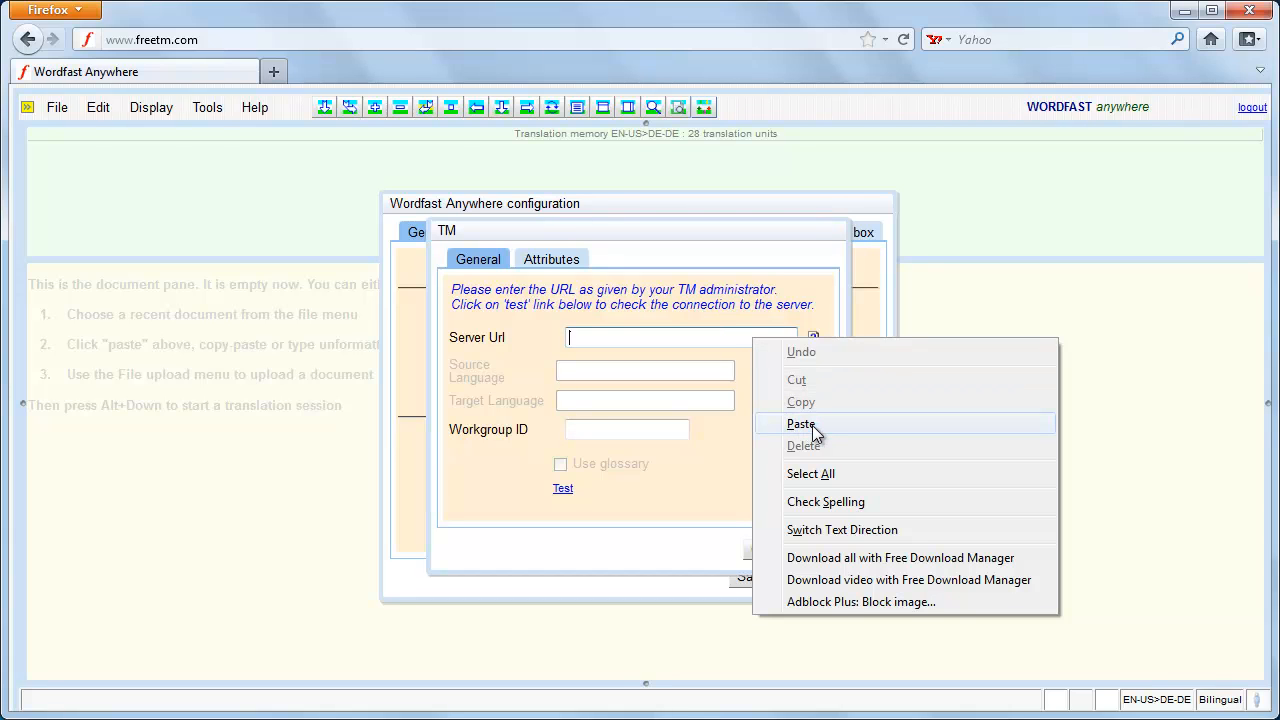
pyautogui.click(800, 423)
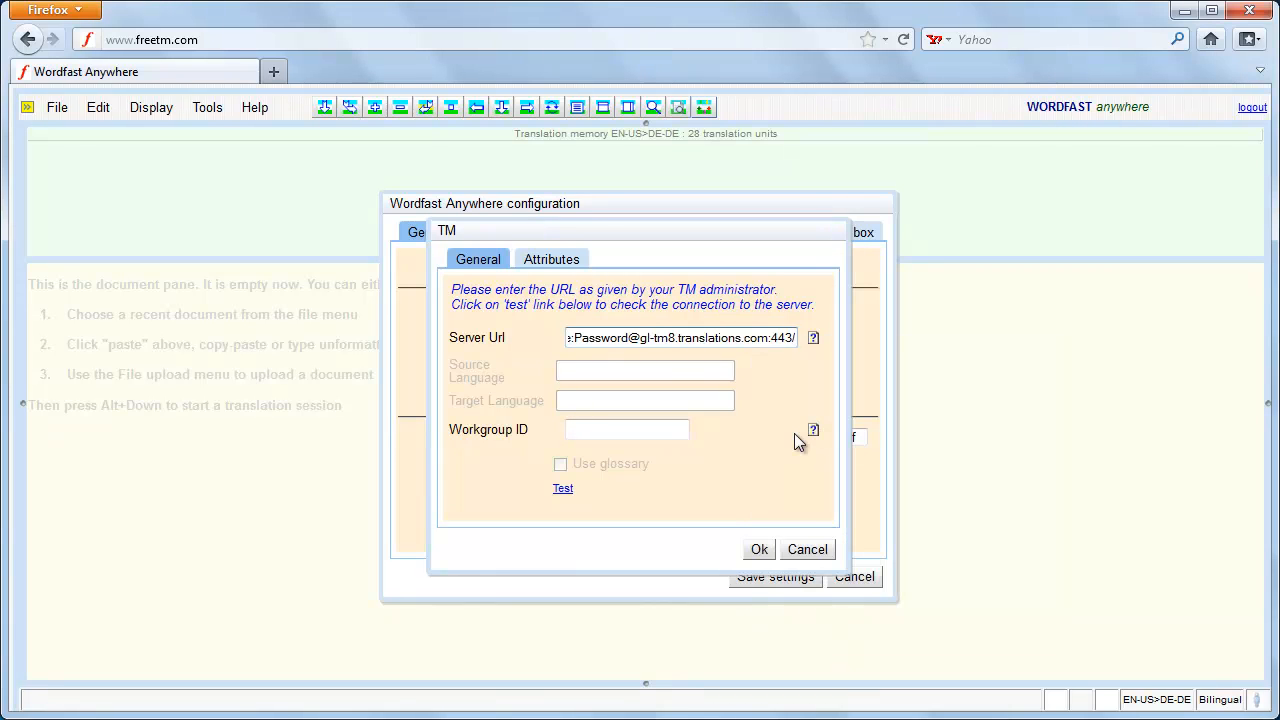
pyautogui.click(626, 429)
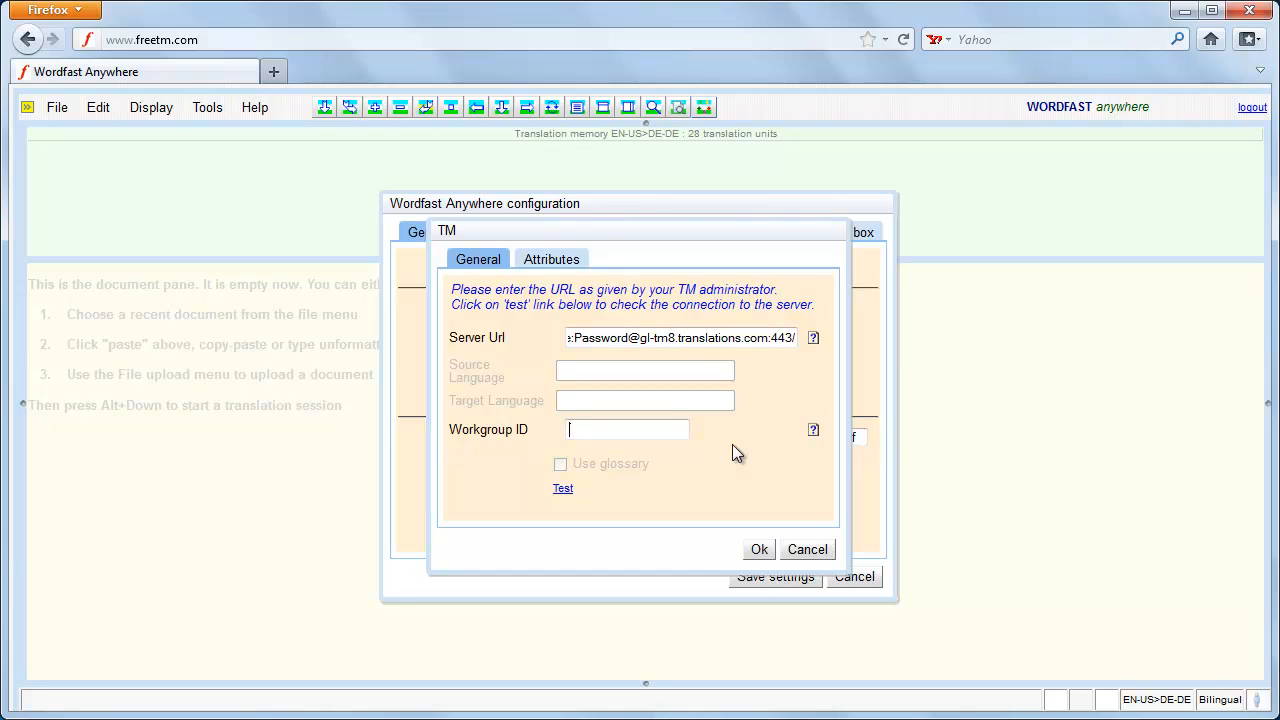
pyautogui.write('0123456789')
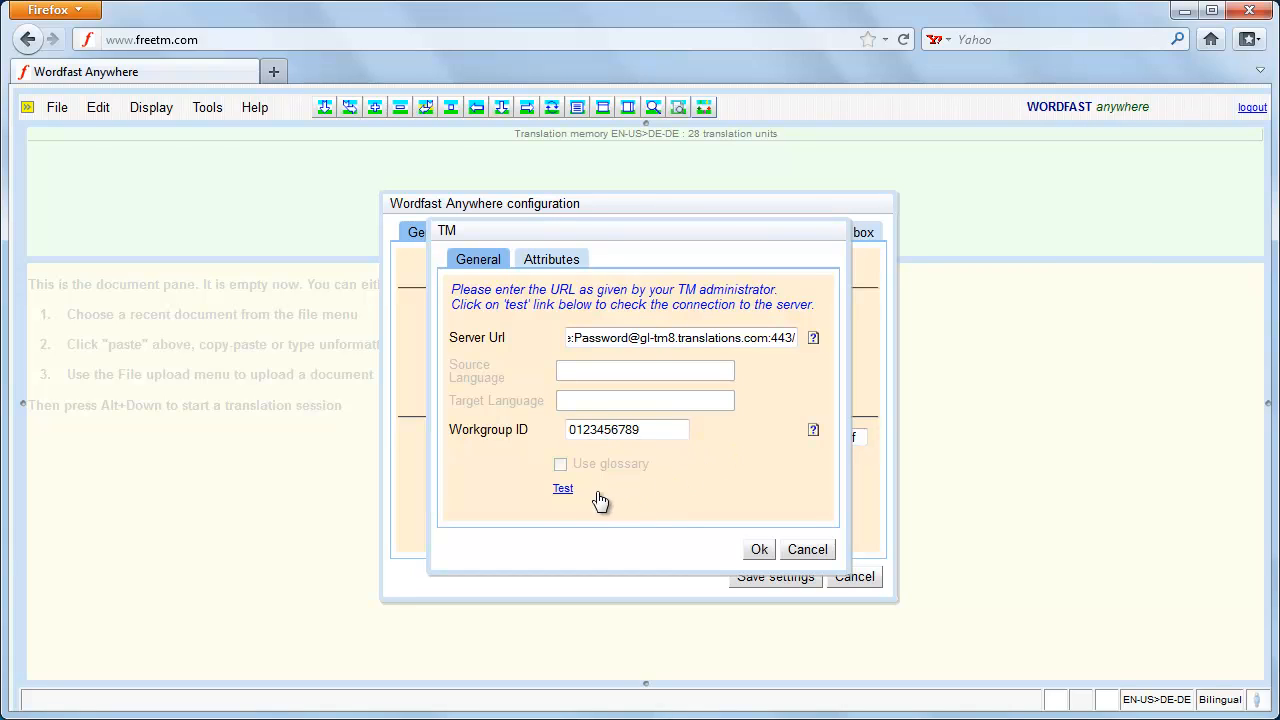
pyautogui.click(563, 488)
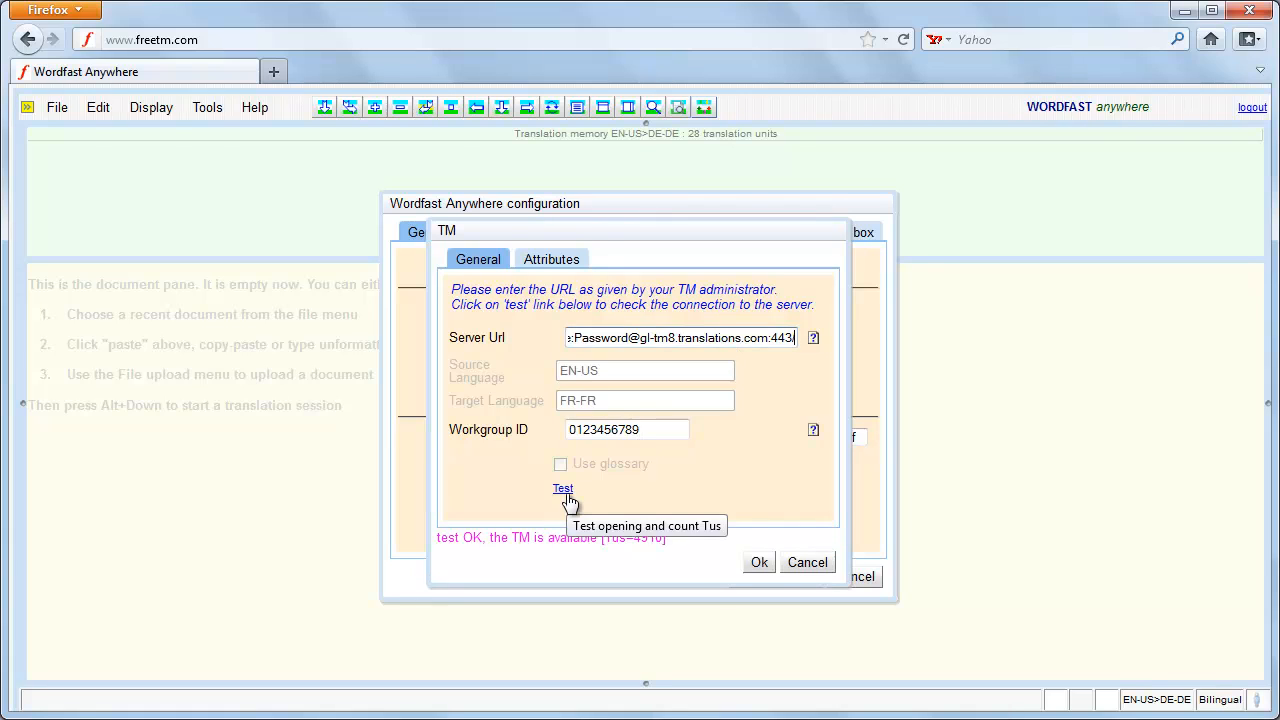
pyautogui.moveTo(605, 505)
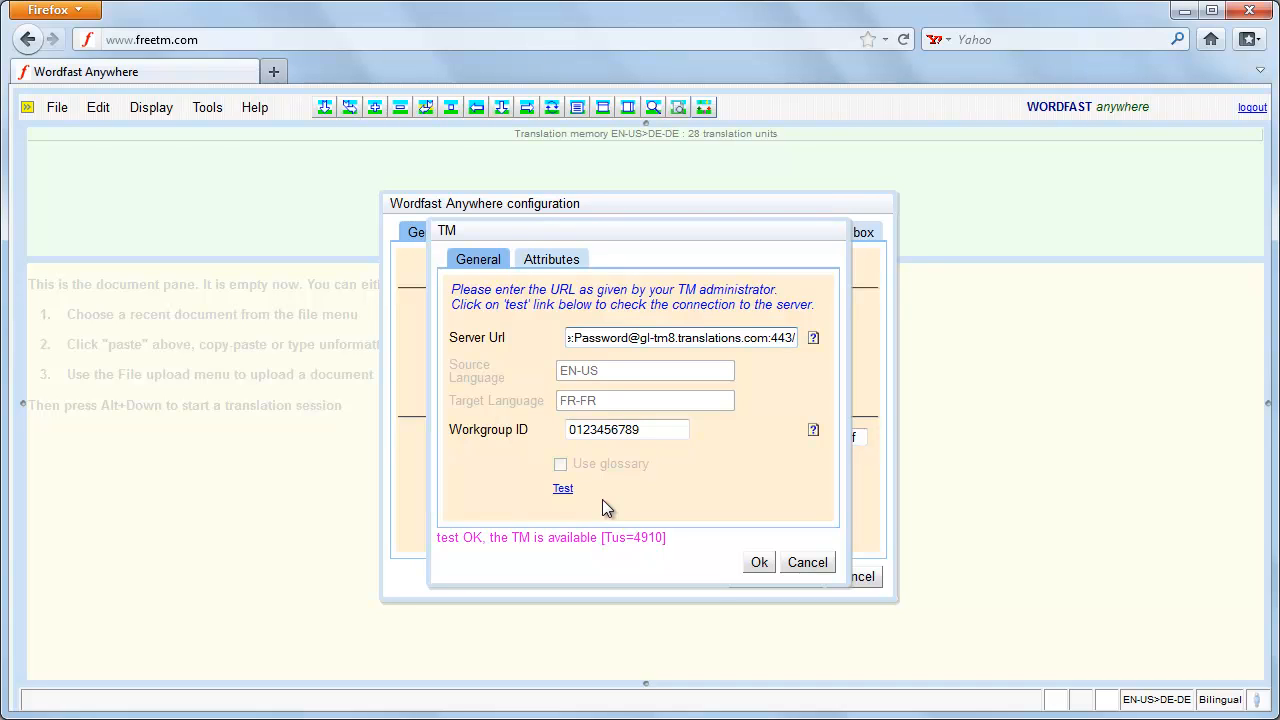
pyautogui.moveTo(625, 513)
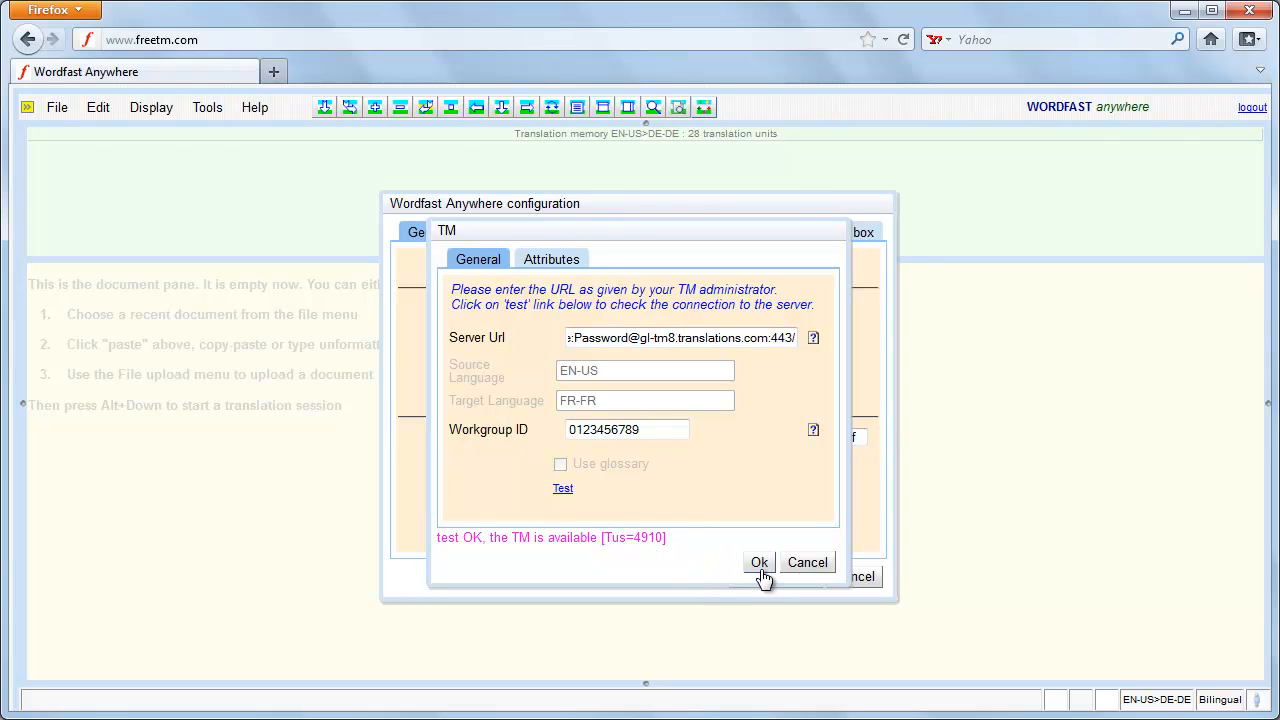
pyautogui.click(759, 562)
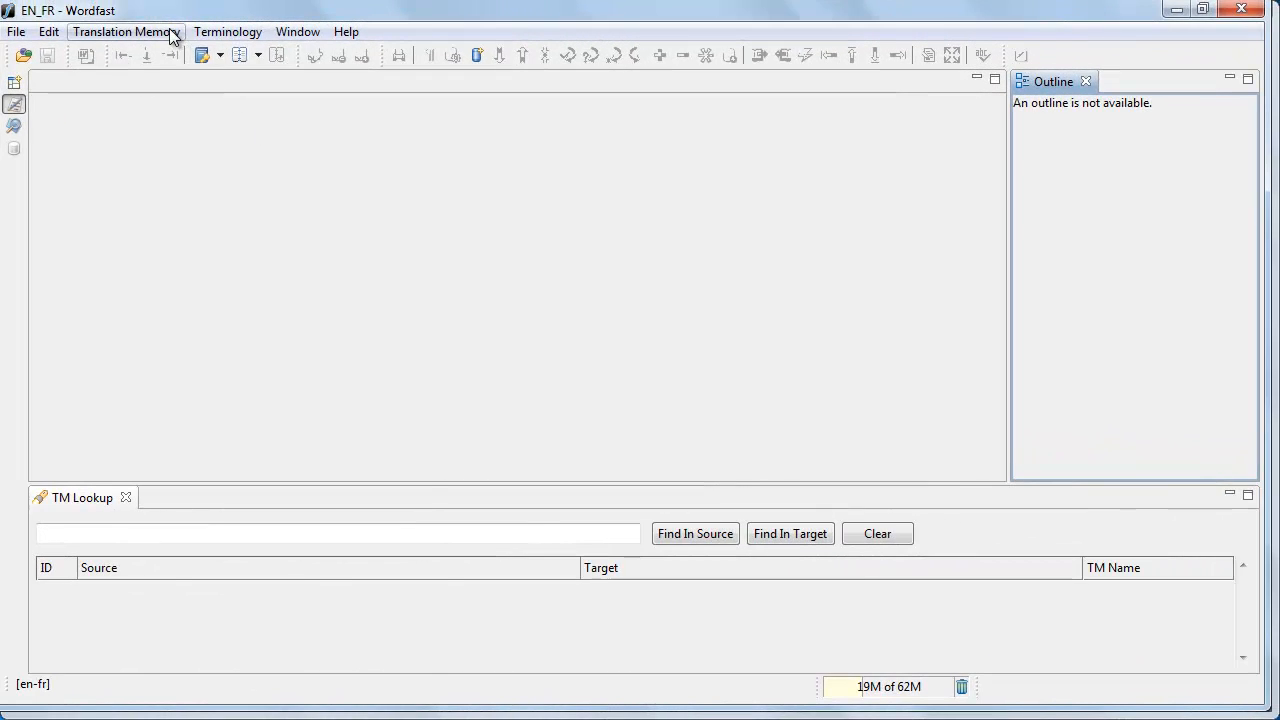
# Step: Add a new remote TM in New/Select TM and bring up Copy for its URL
pyautogui.click(125, 31)
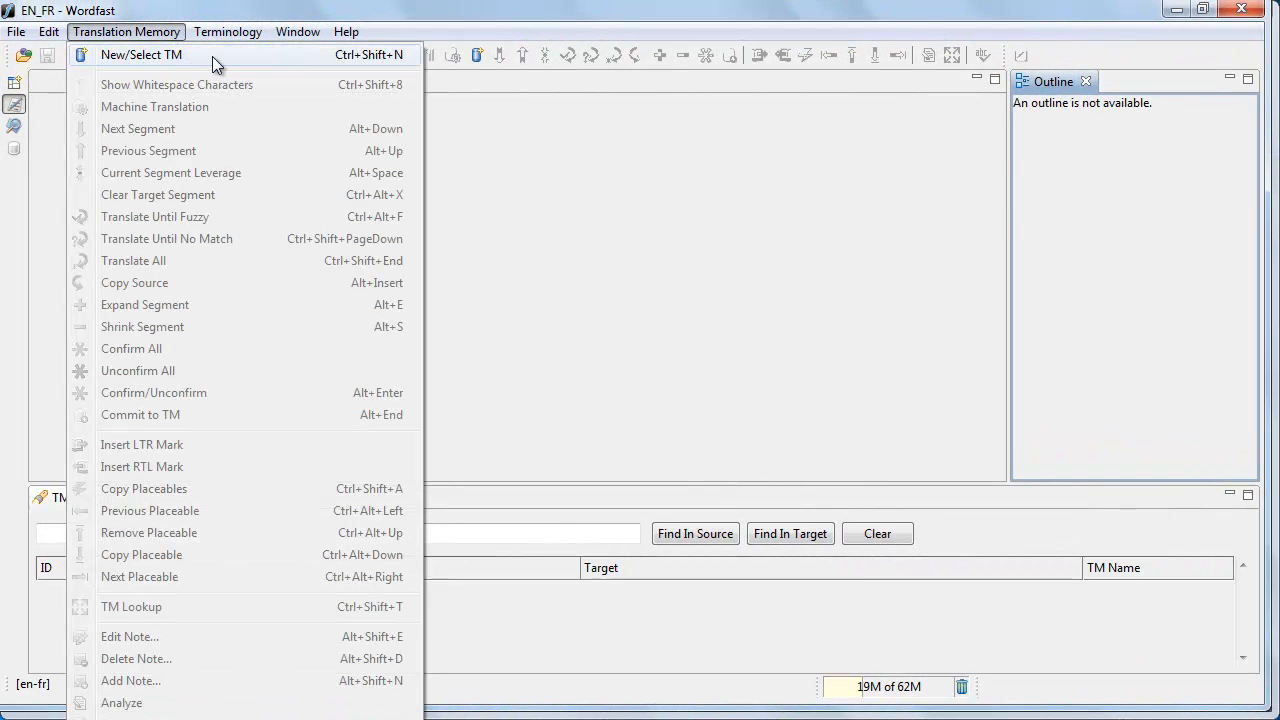
pyautogui.click(140, 55)
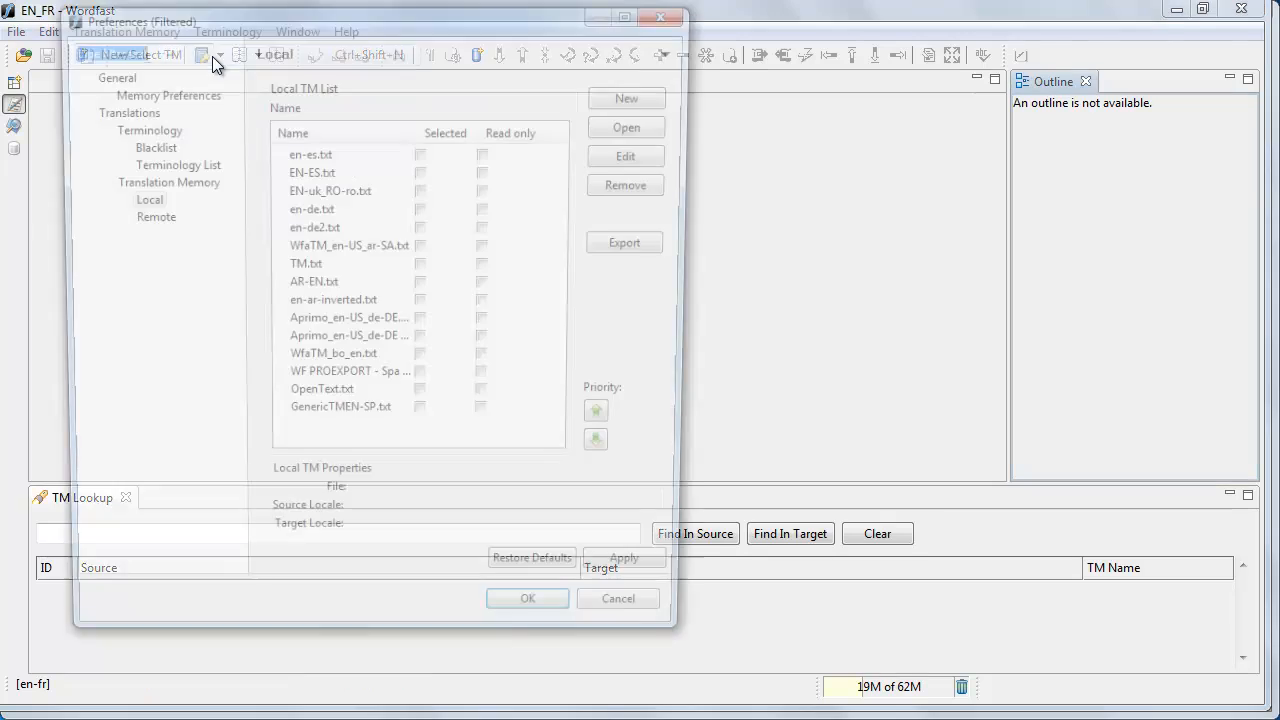
pyautogui.click(156, 217)
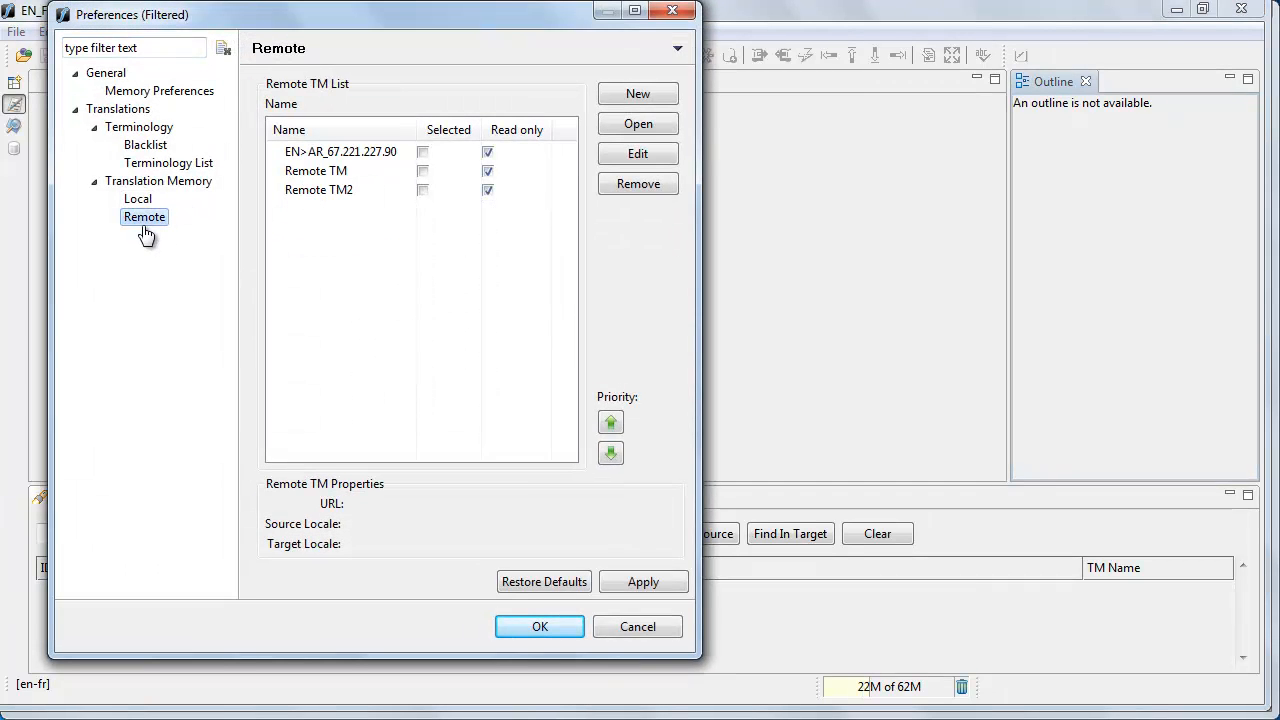
pyautogui.click(638, 93)
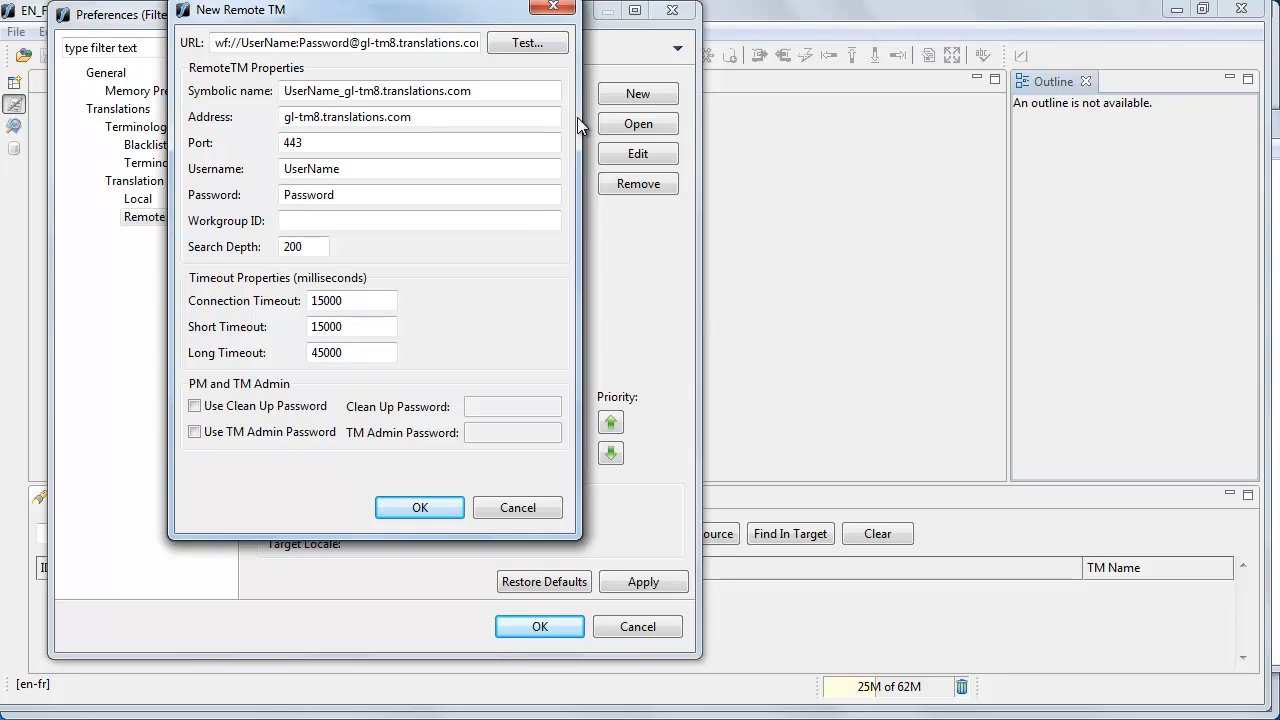
pyautogui.rightClick(345, 42)
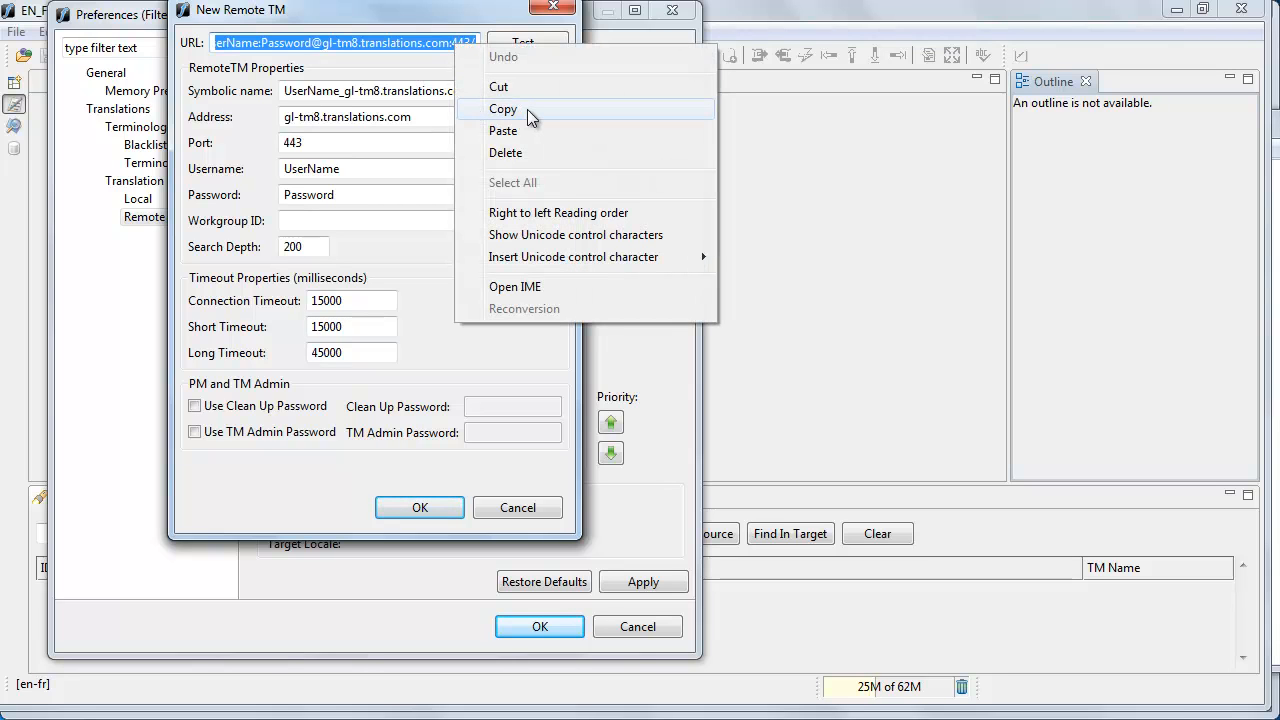